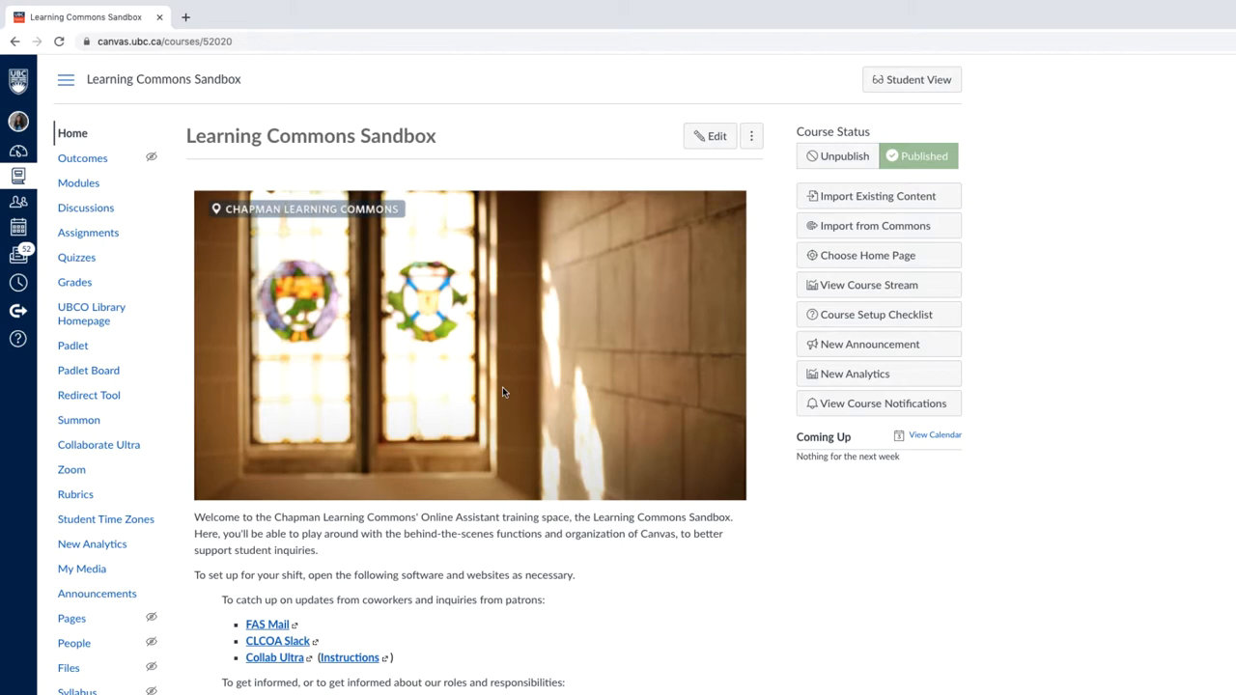
mouse_move(229, 259)
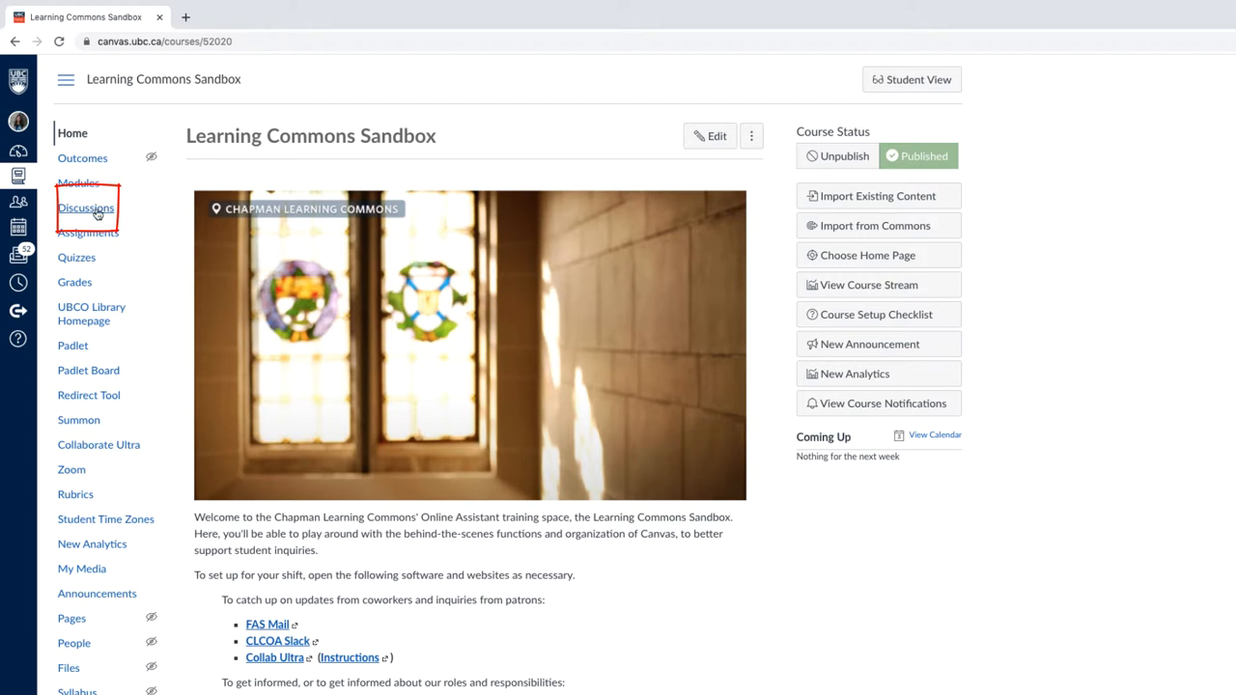
Go to the Discussions section of the Learning Commons Sandbox course
left_click(85, 208)
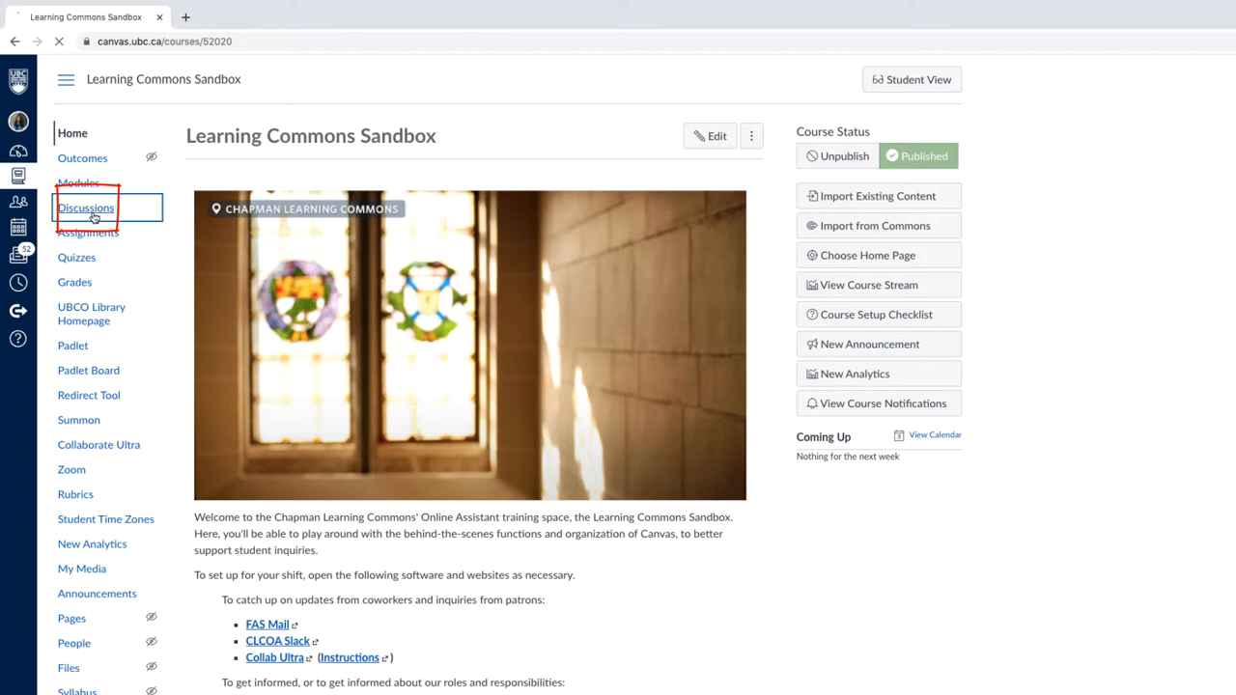
Locate Foundational Skills Video Discussion in the course's Discussions list
left_click(85, 208)
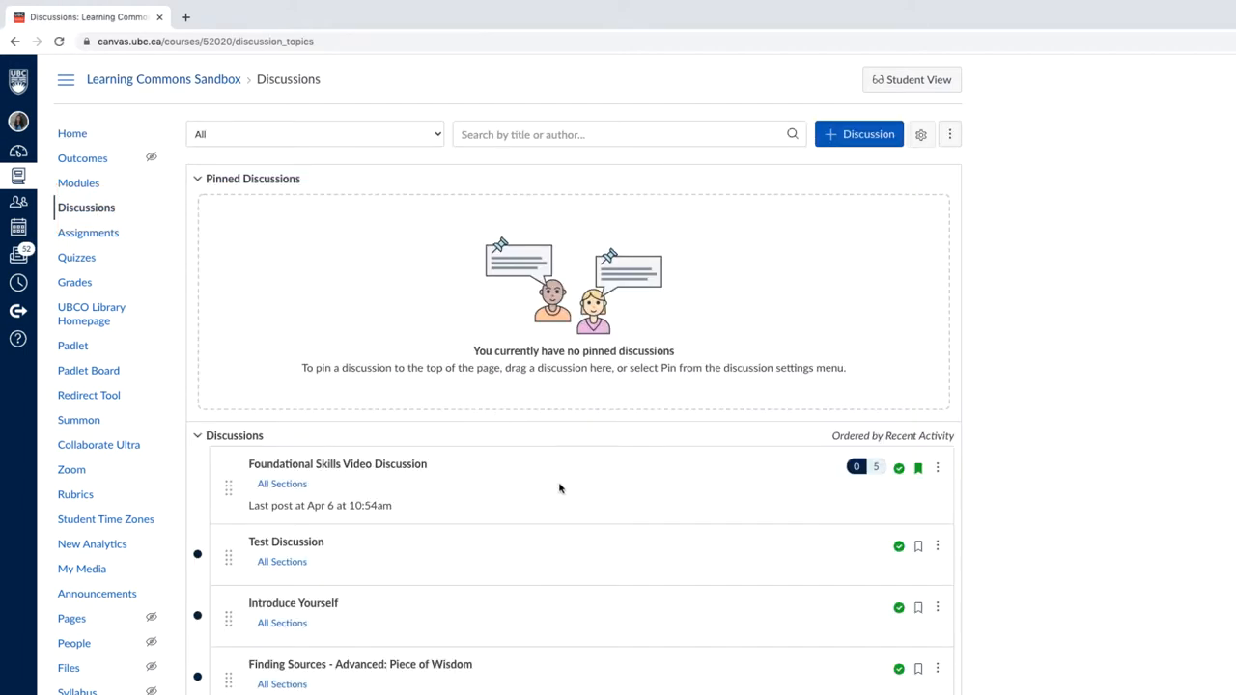
scroll("down", 3)
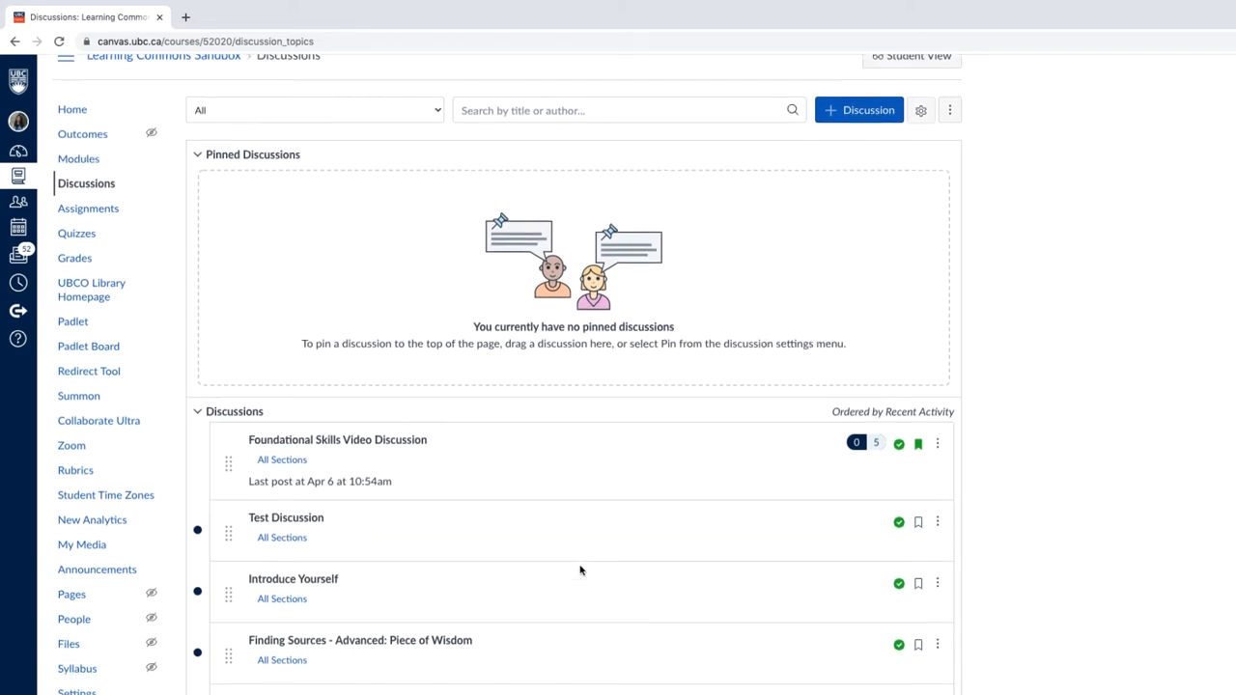
scroll("down", 3)
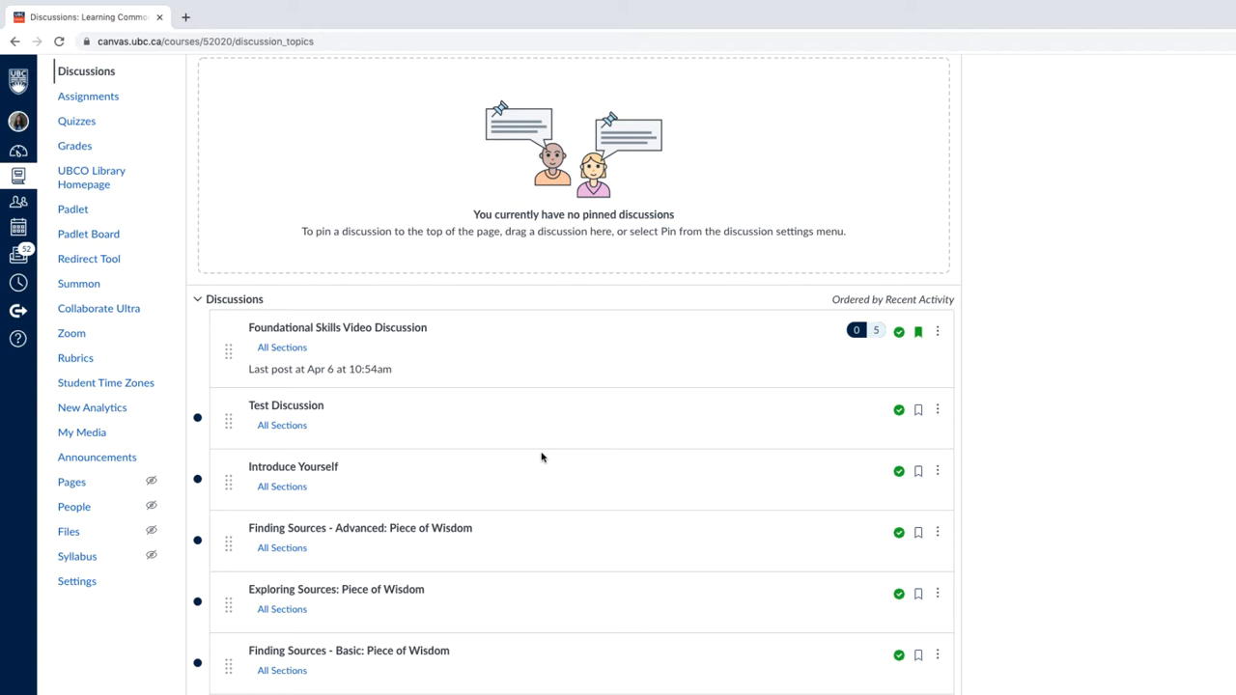
mouse_move(396, 357)
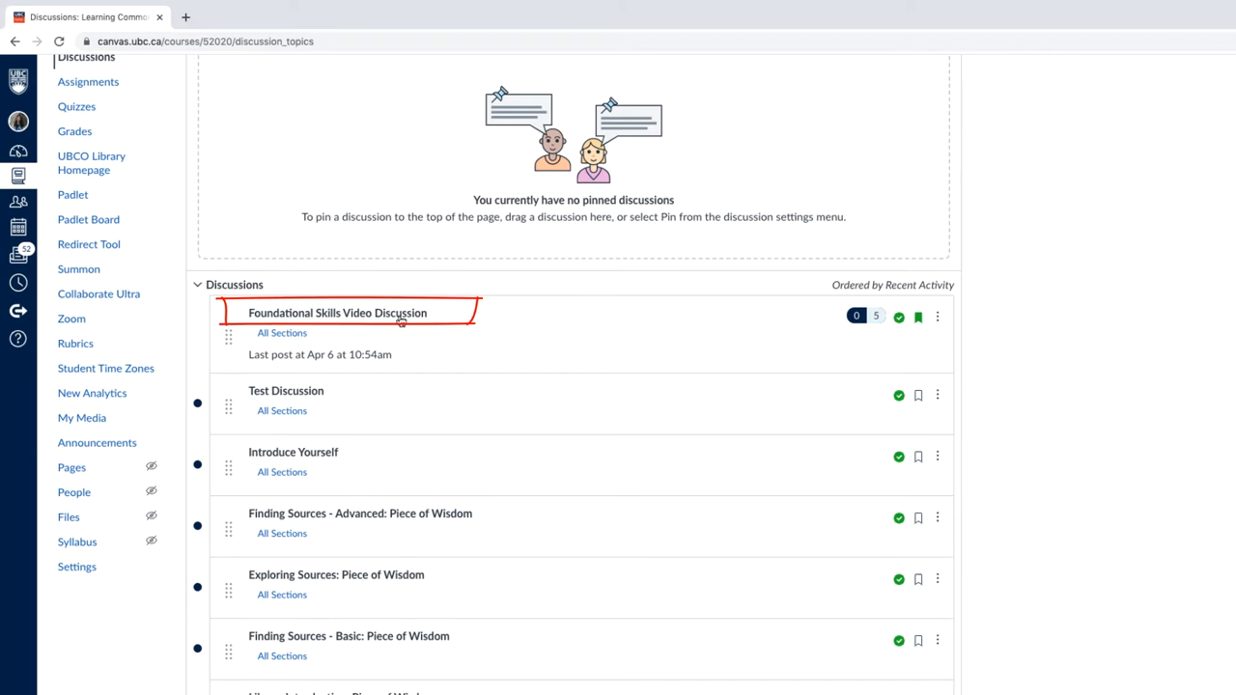
mouse_move(388, 324)
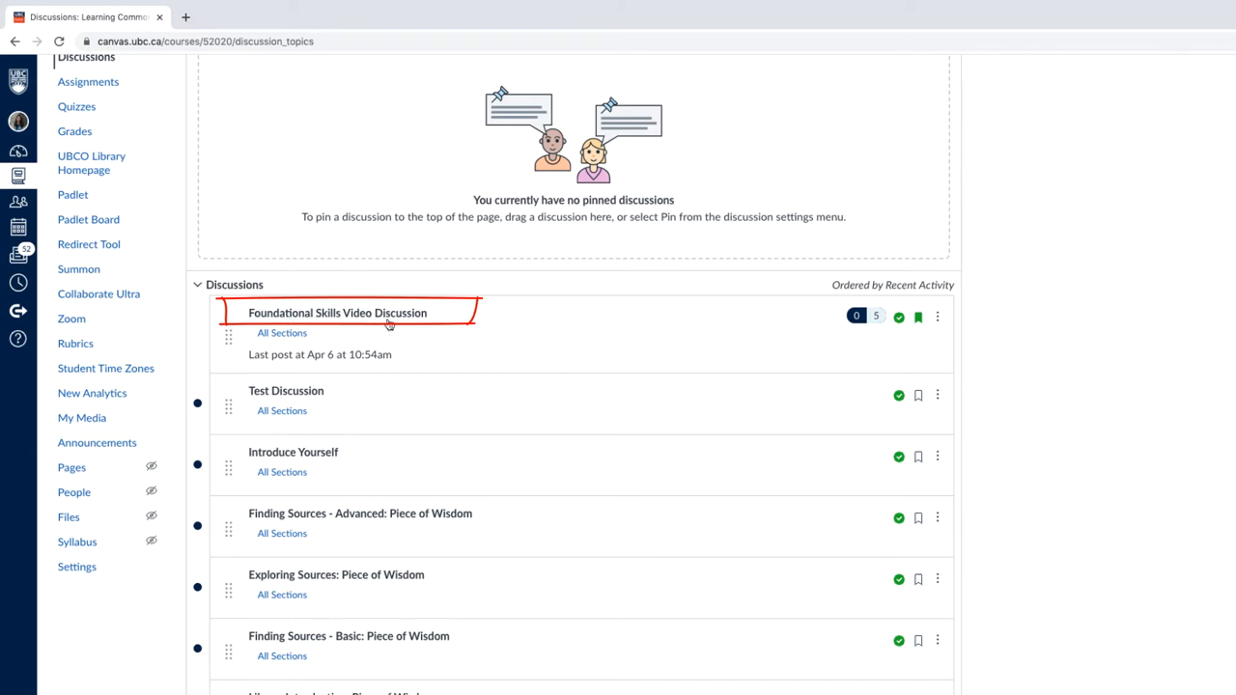
Enter the Foundational Skills Video Discussion and find the 'Nice to meet everyone!' comment
left_click(336, 312)
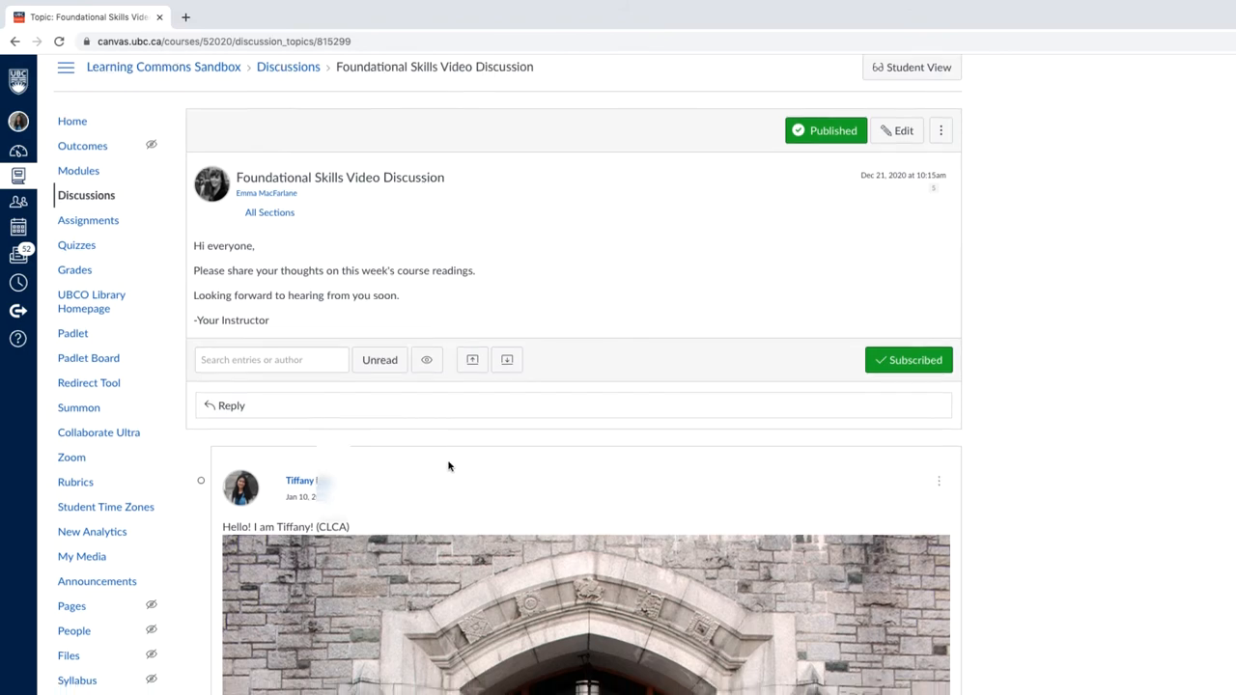
scroll("down", 3)
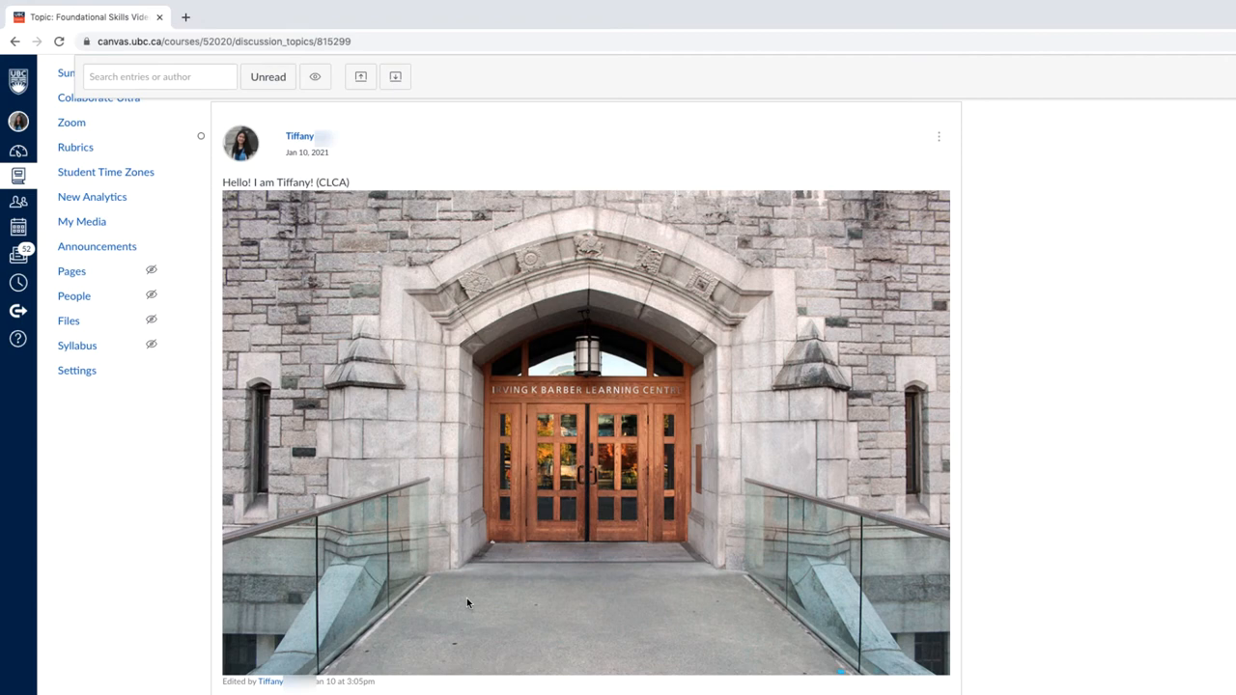
scroll("down", 3)
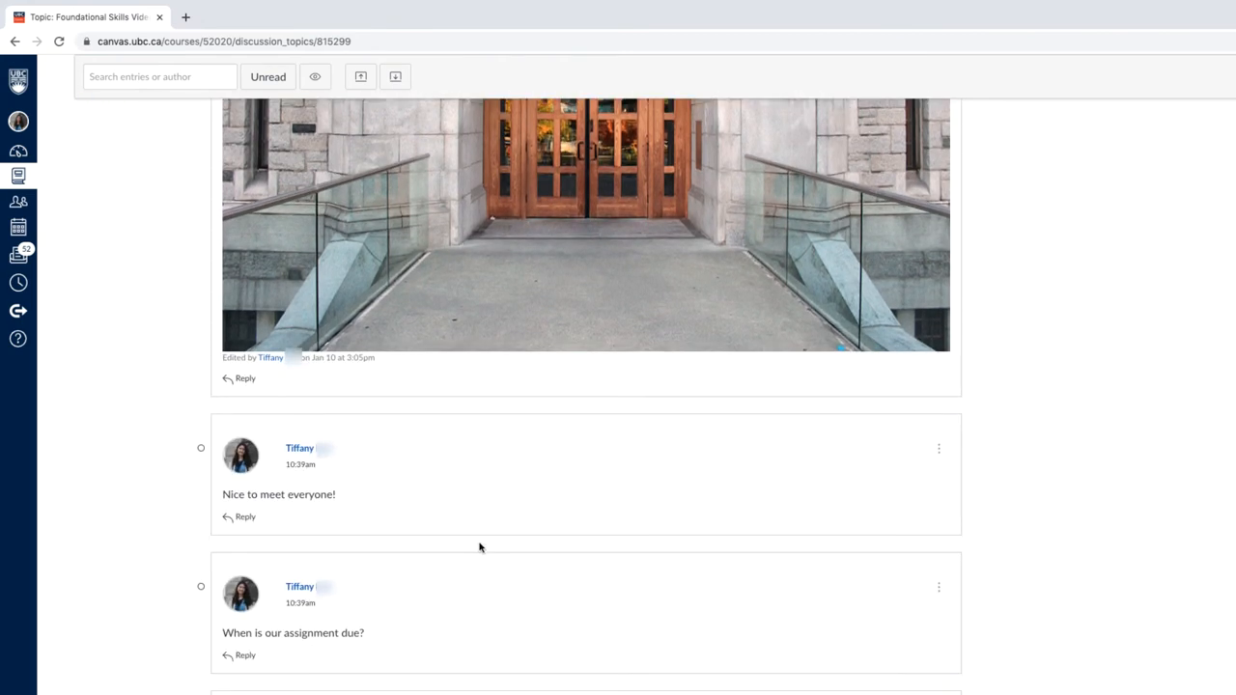
mouse_move(514, 668)
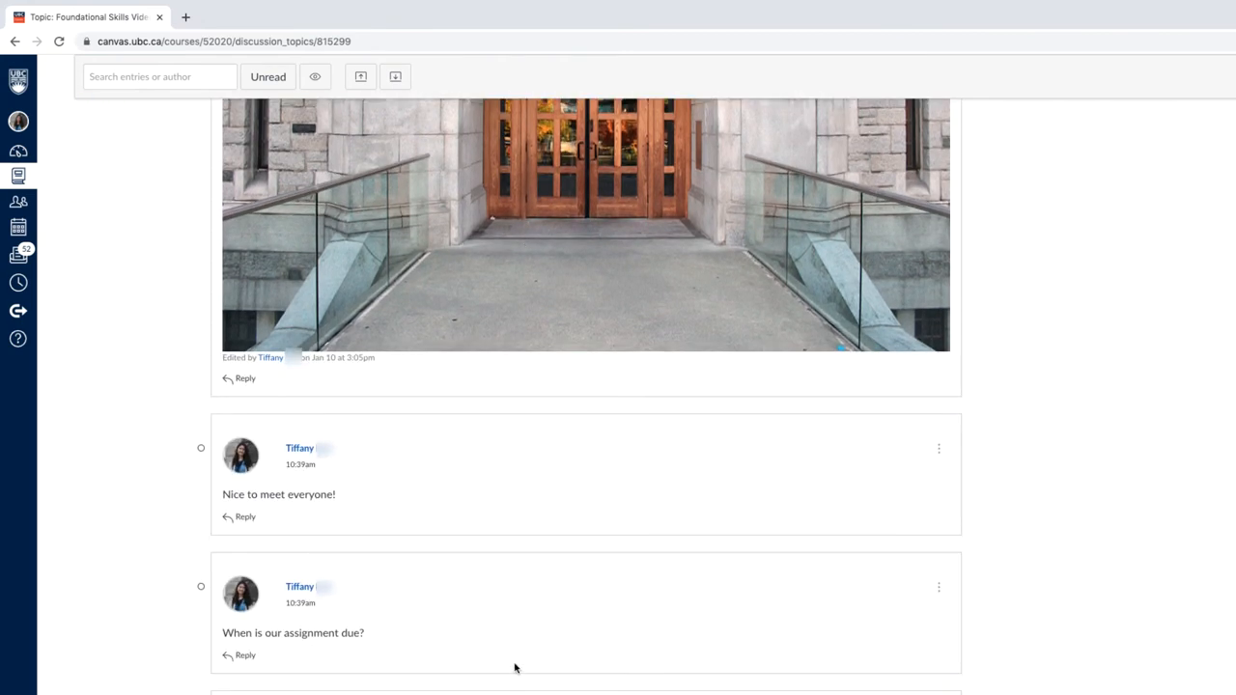
mouse_move(512, 660)
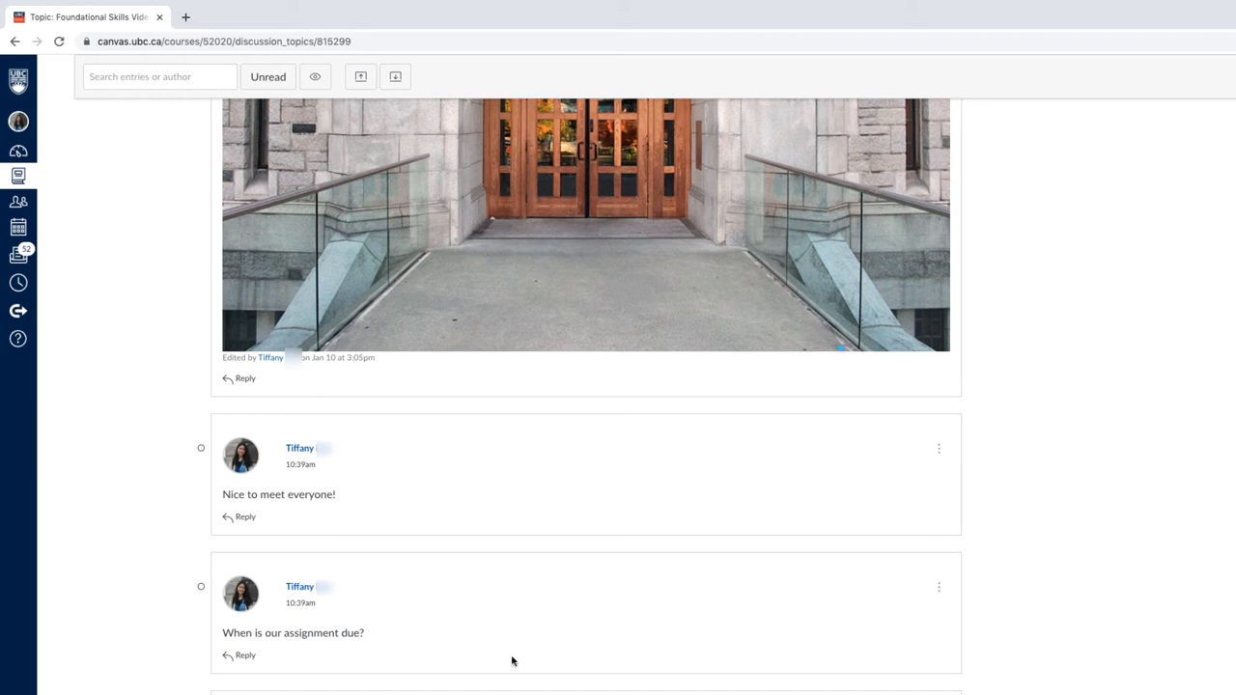
mouse_move(247, 518)
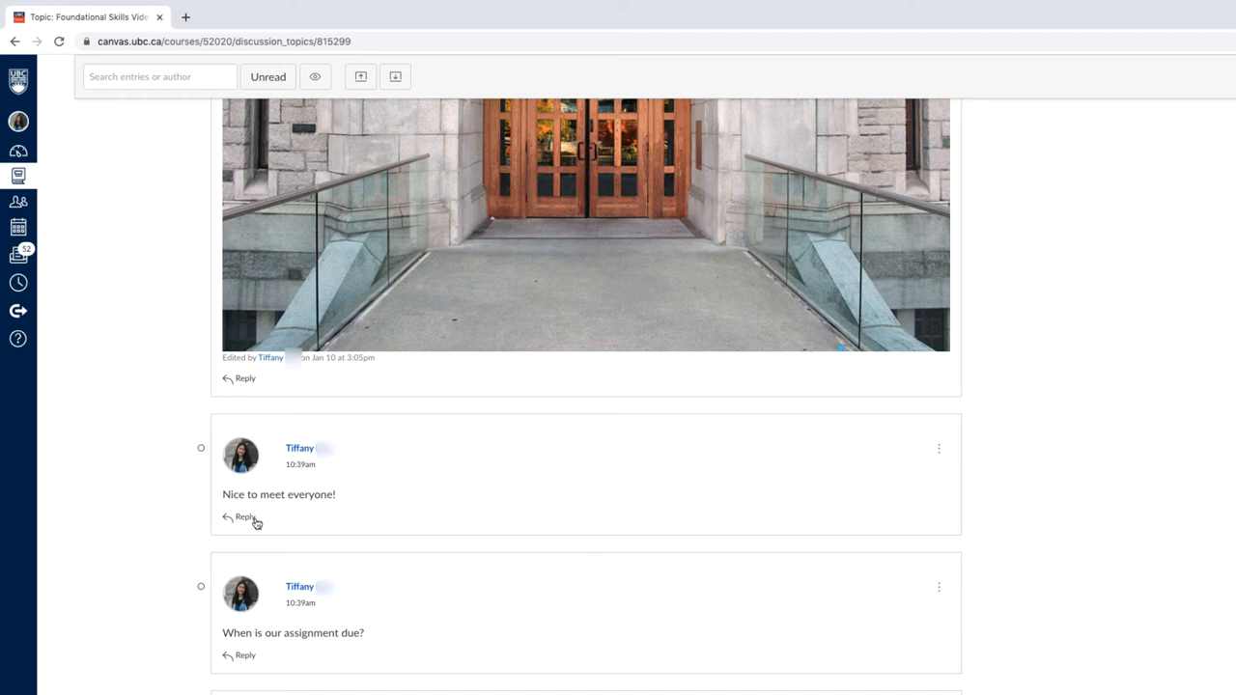
mouse_move(247, 521)
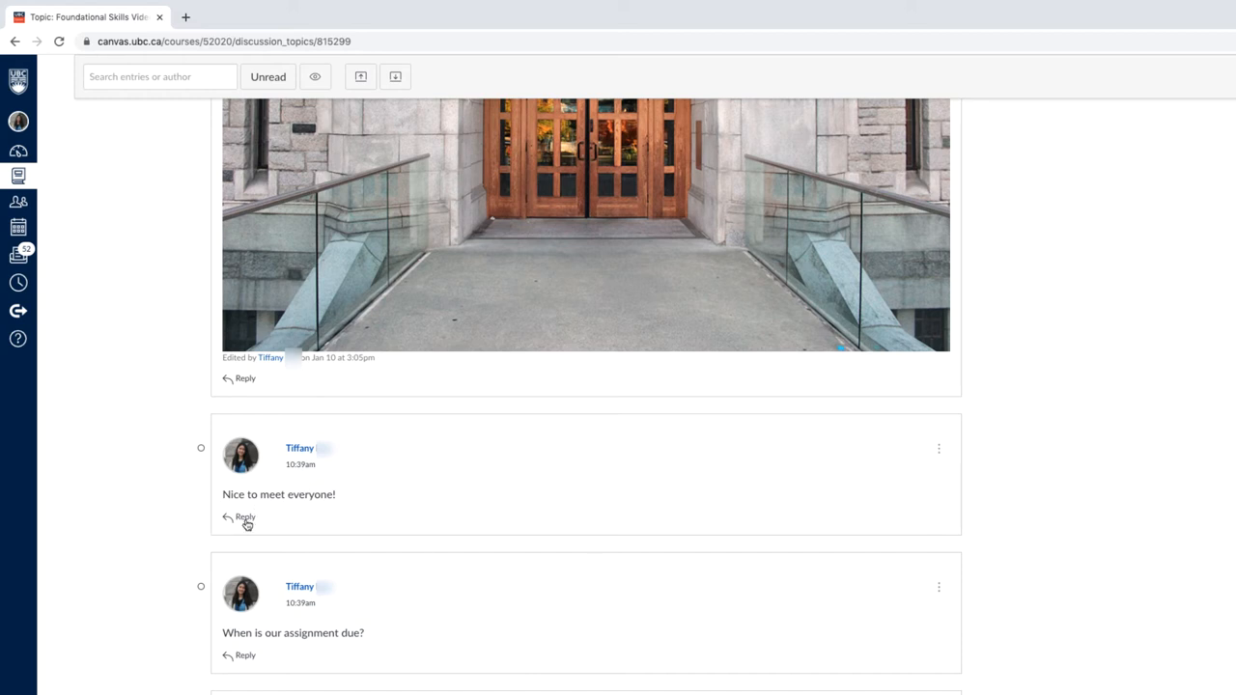
Start a reply under 'Nice to meet everyone!' and focus its empty editor
left_click(245, 517)
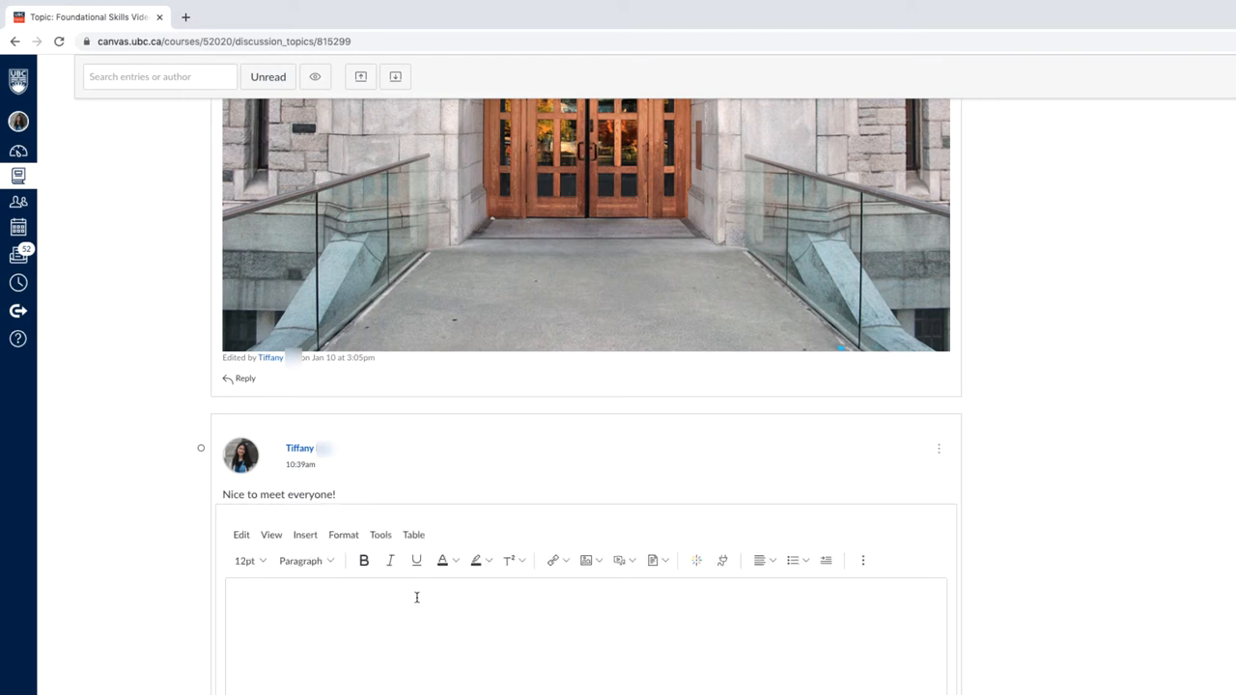
scroll("down", 3)
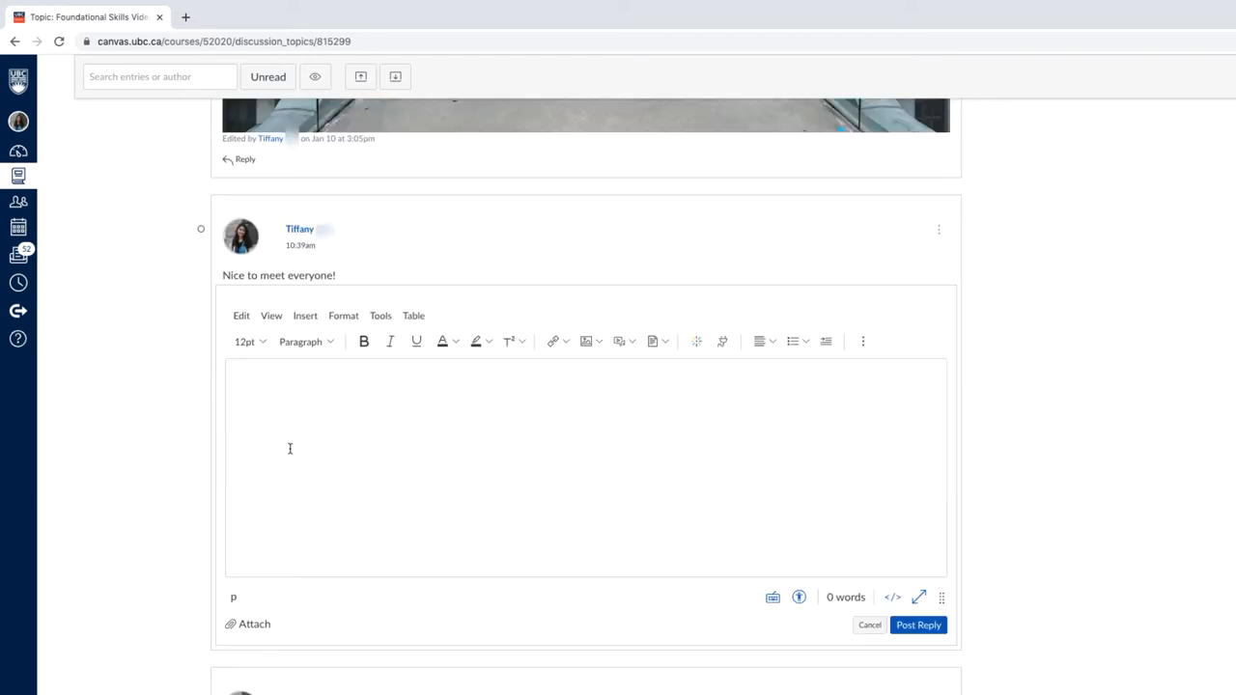
left_click(571, 452)
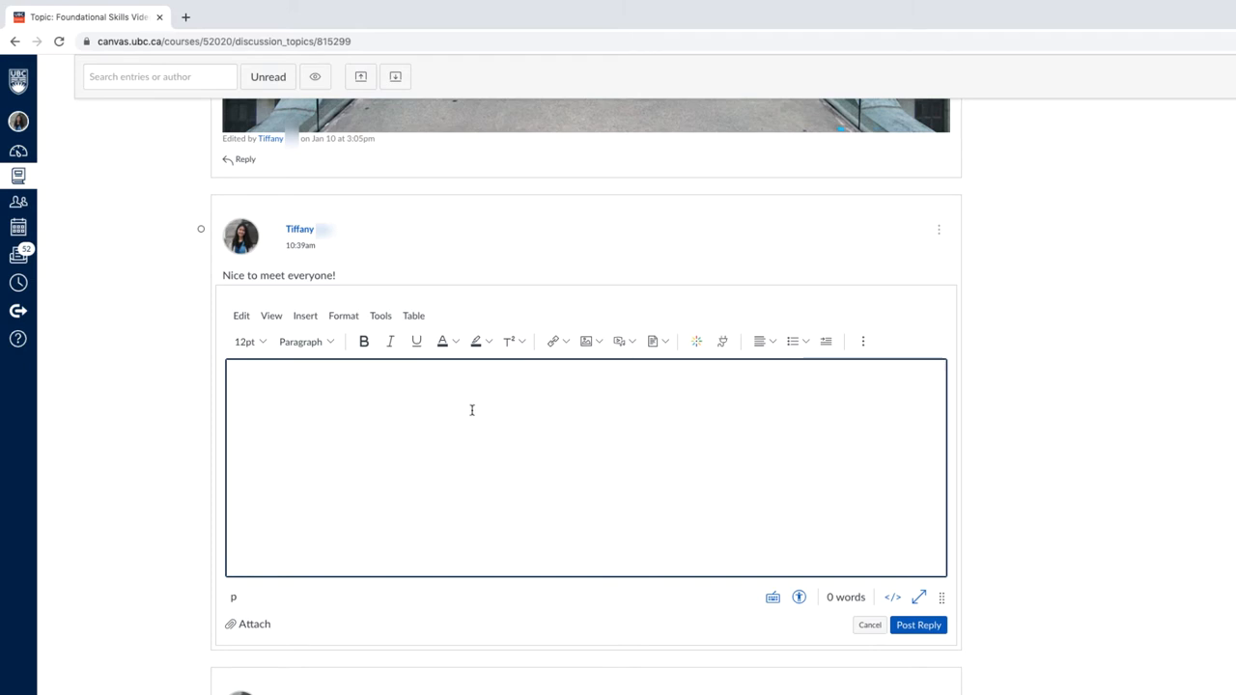
mouse_move(405, 401)
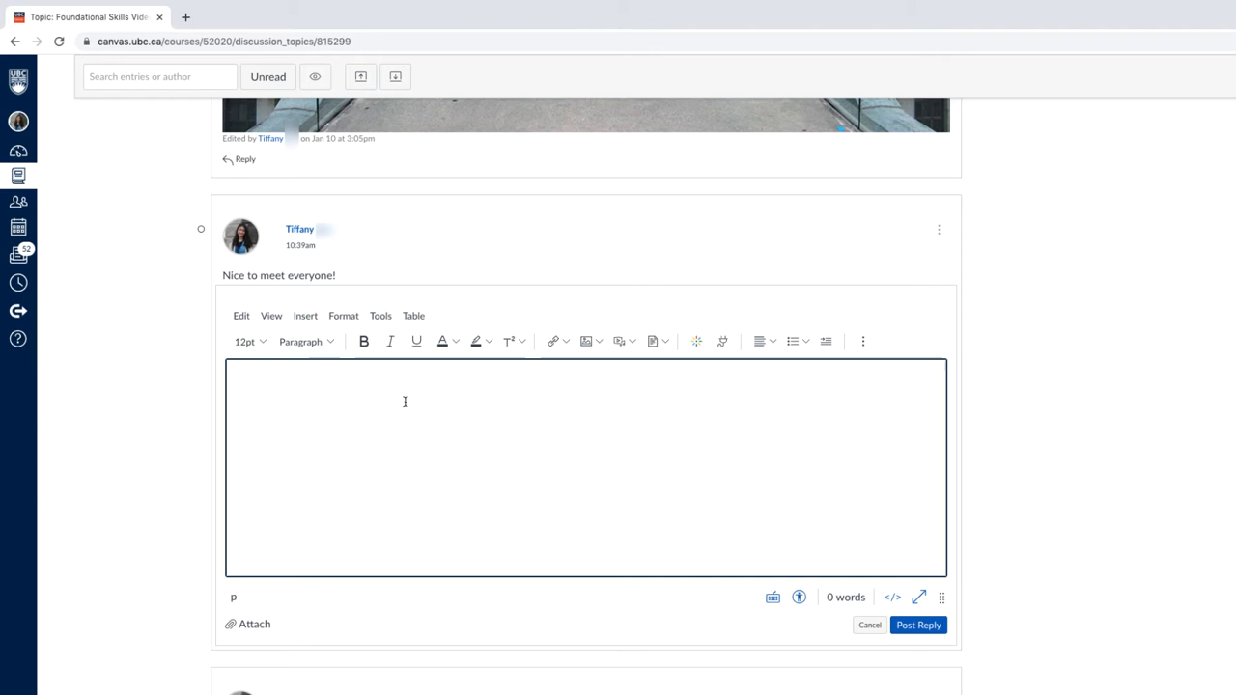
Write 'Nice to meet you too :)' in the reply editor
type("N")
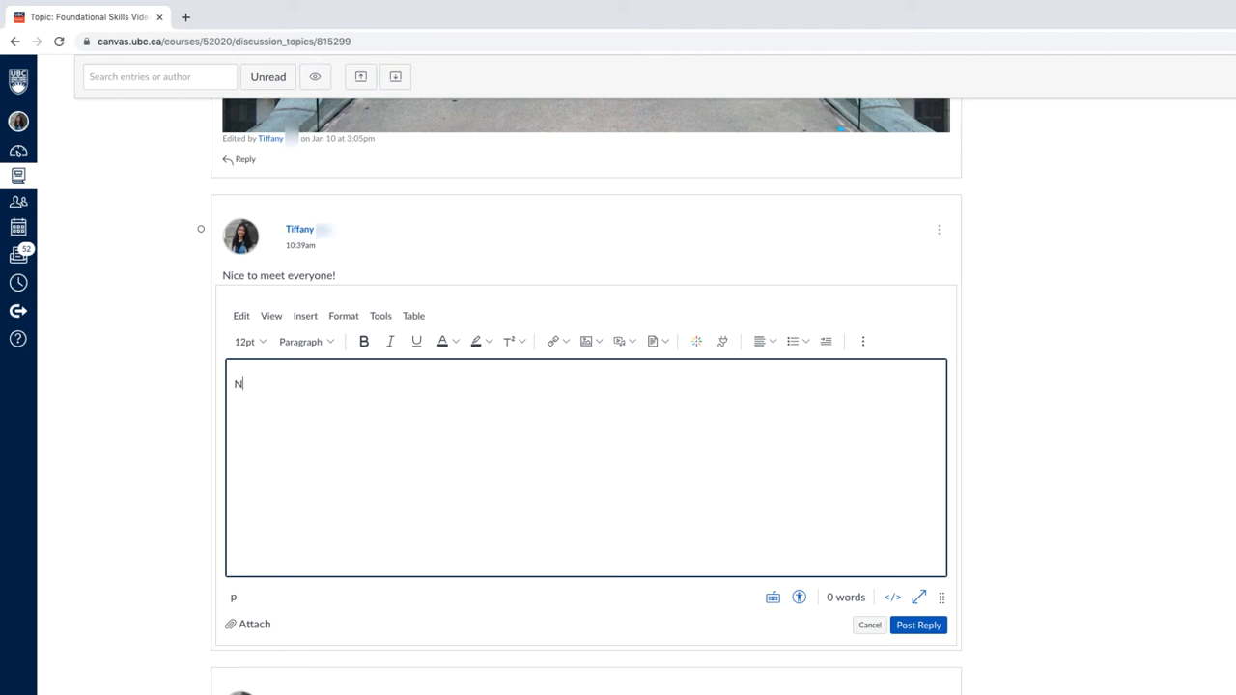
type("Nice to me")
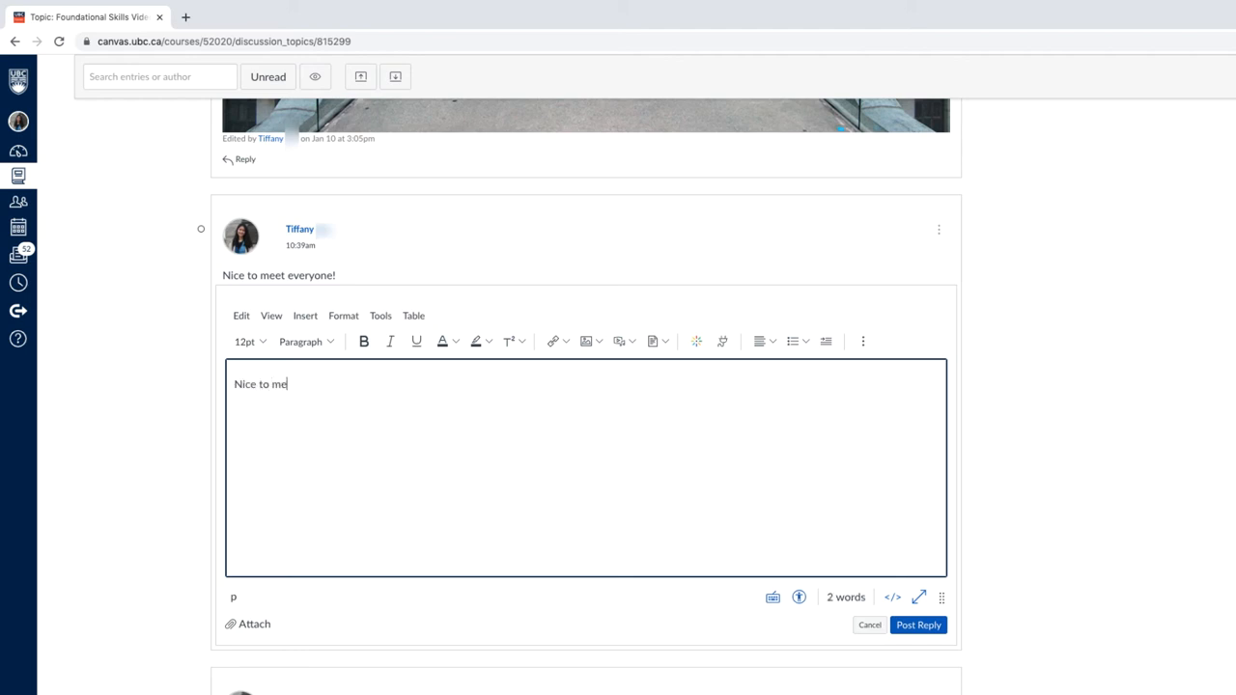
type("et you too")
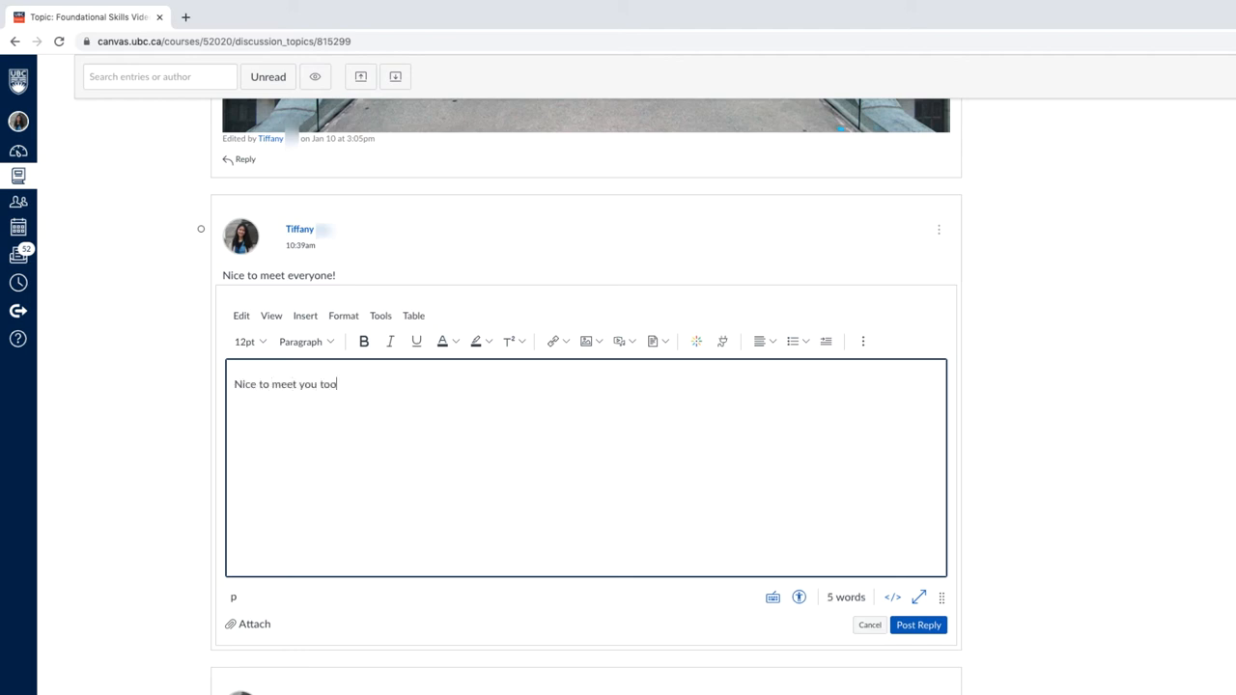
type(":)")
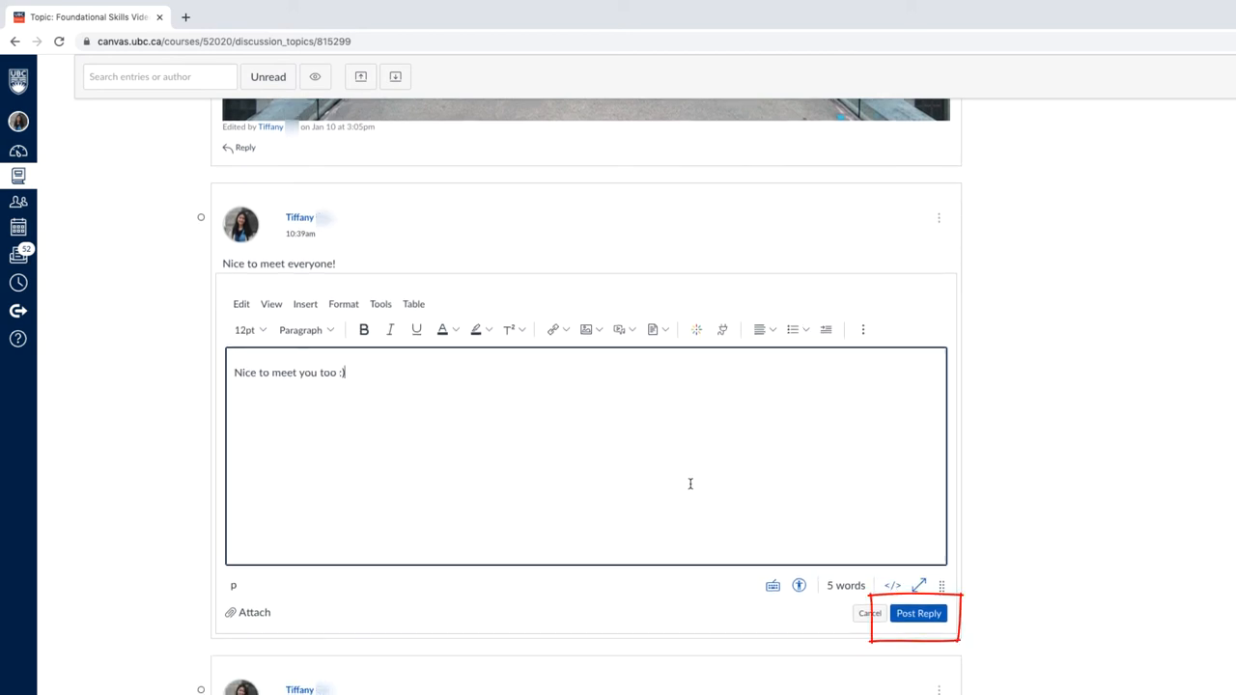
mouse_move(919, 614)
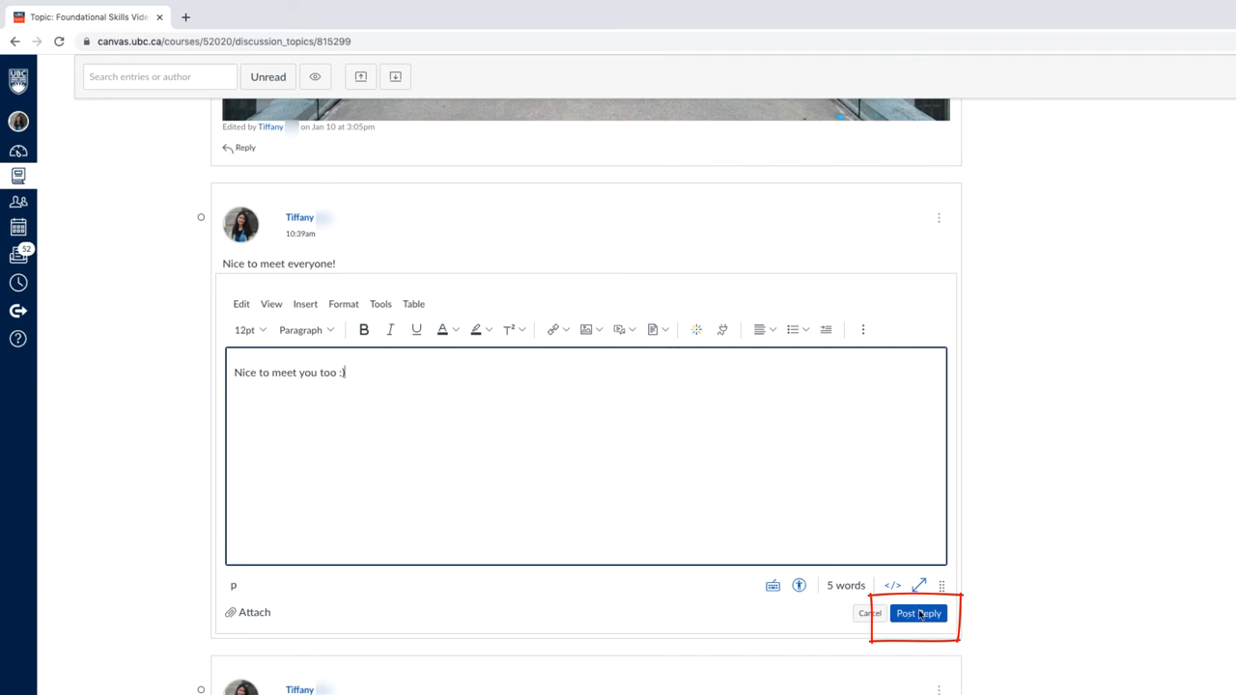
mouse_move(931, 626)
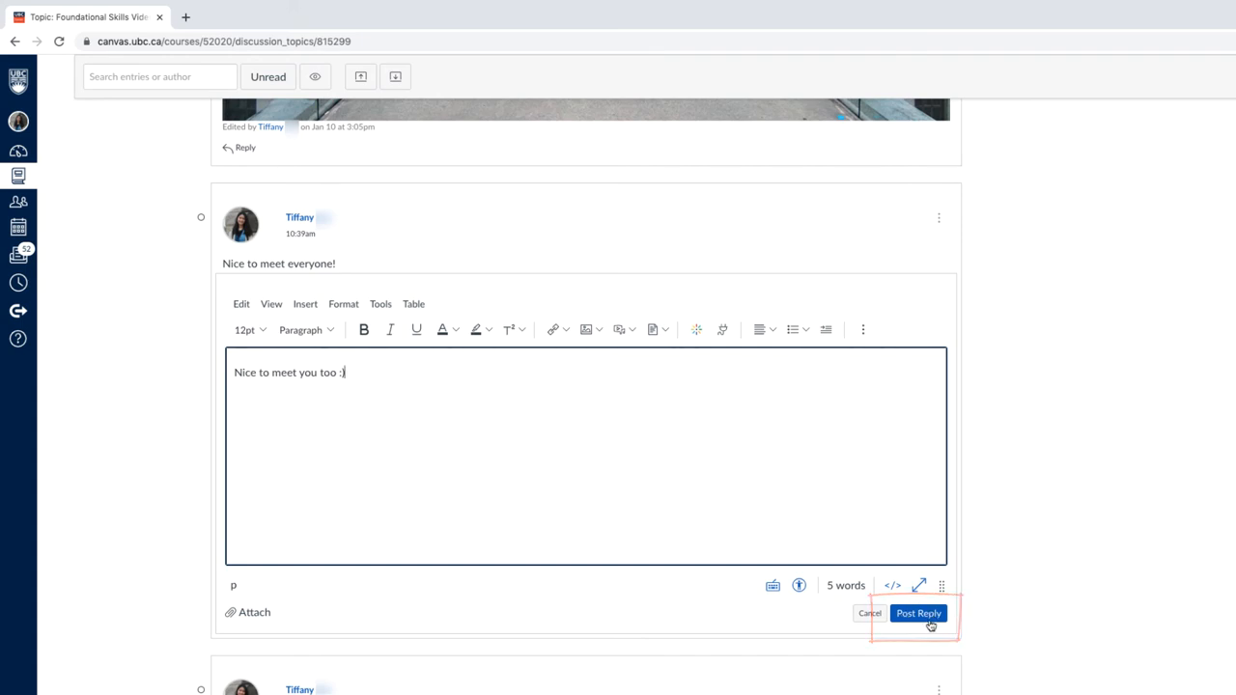
Post the reply 'Nice to meet you too :)' under the classmate's comment
left_click(919, 614)
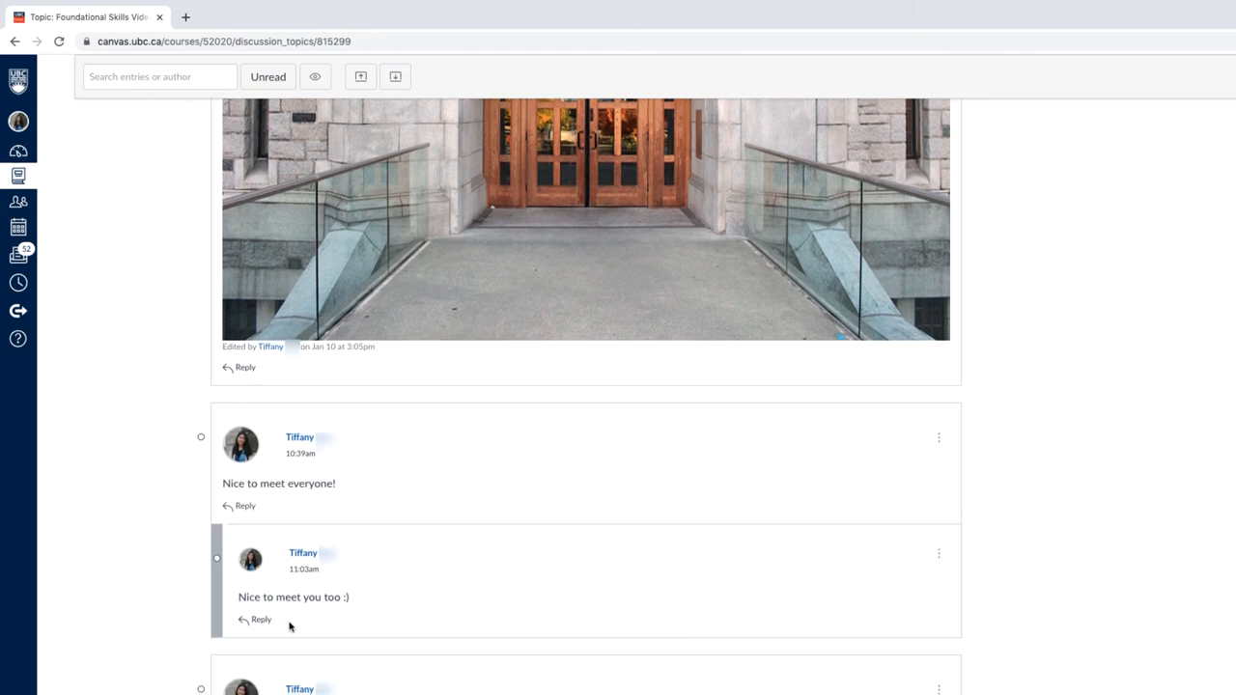
mouse_move(672, 599)
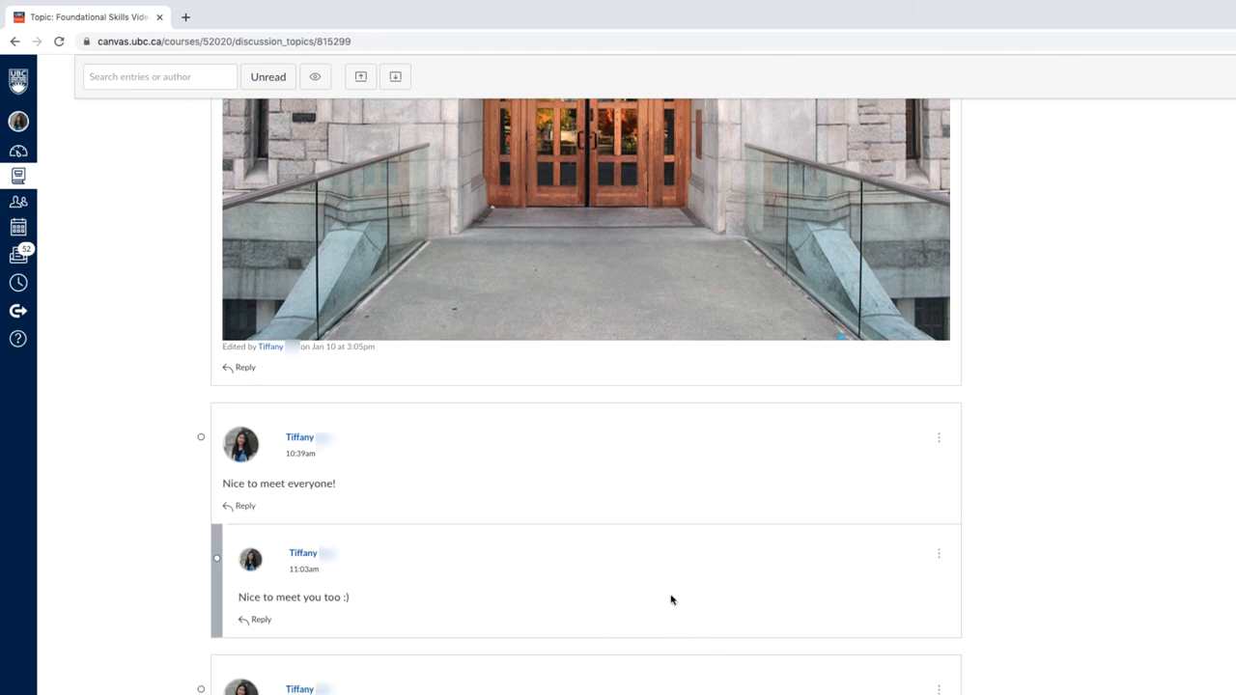
mouse_move(529, 601)
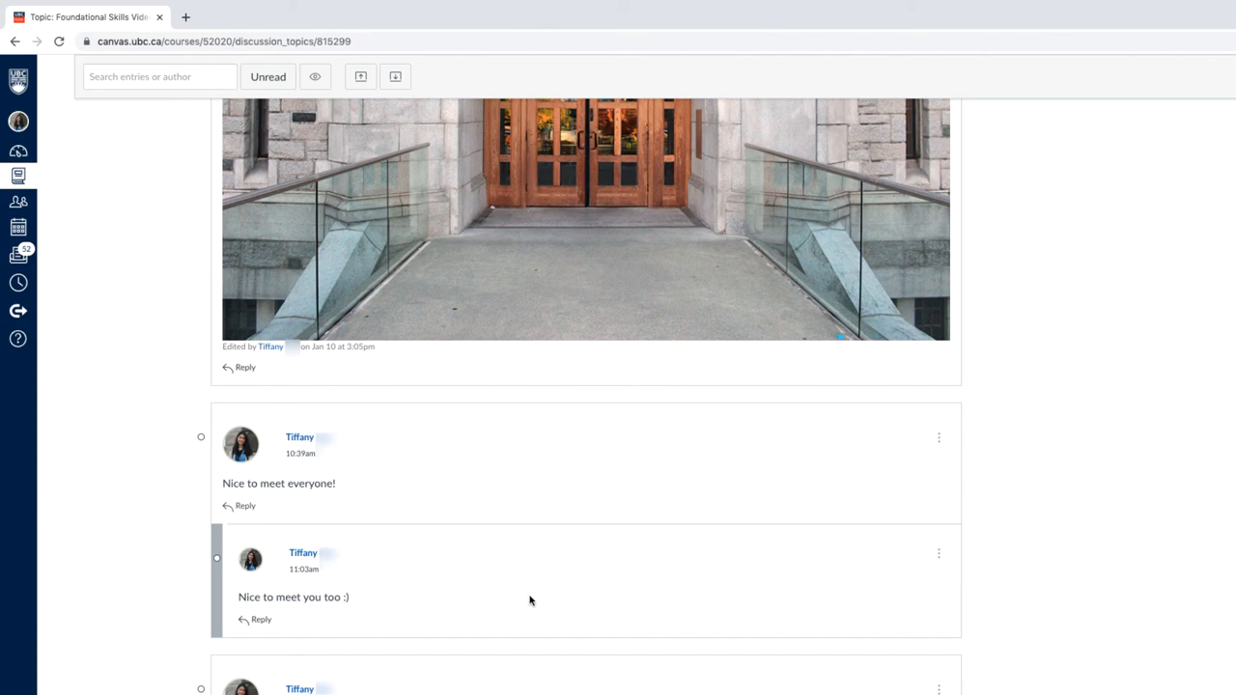